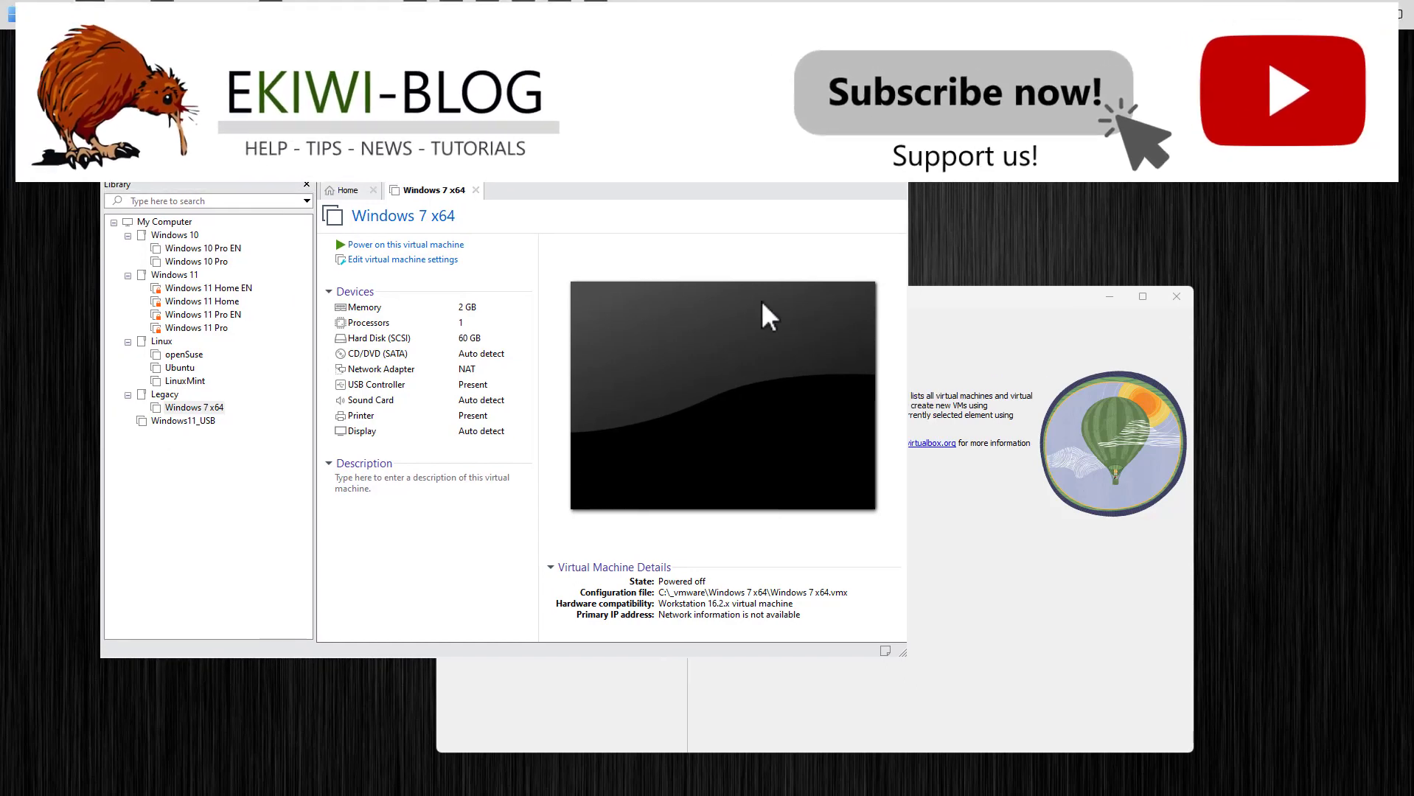
Step: Bring the empty VirtualBox Manager window to the front beside VMware Workstation
left_click(812, 296)
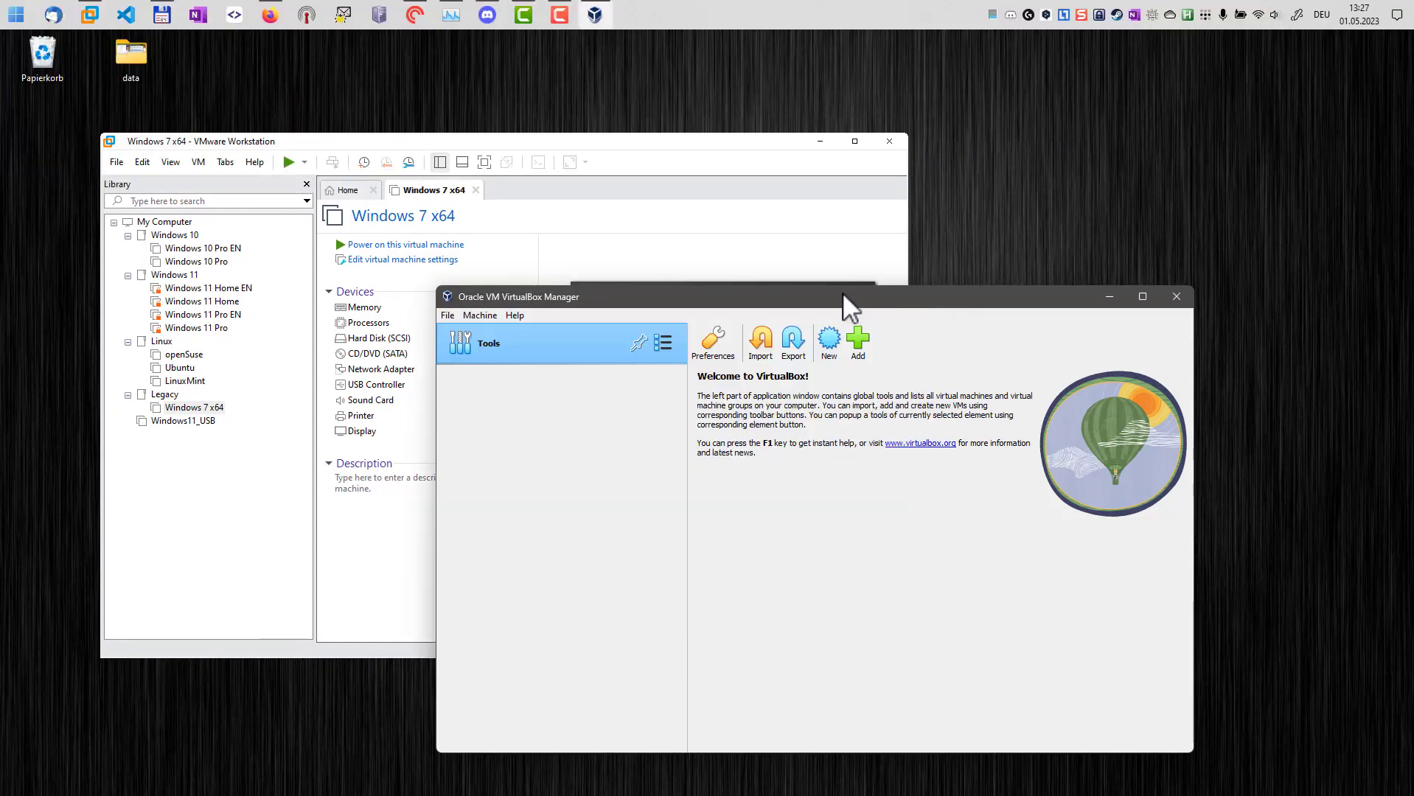
mouse_move(803, 293)
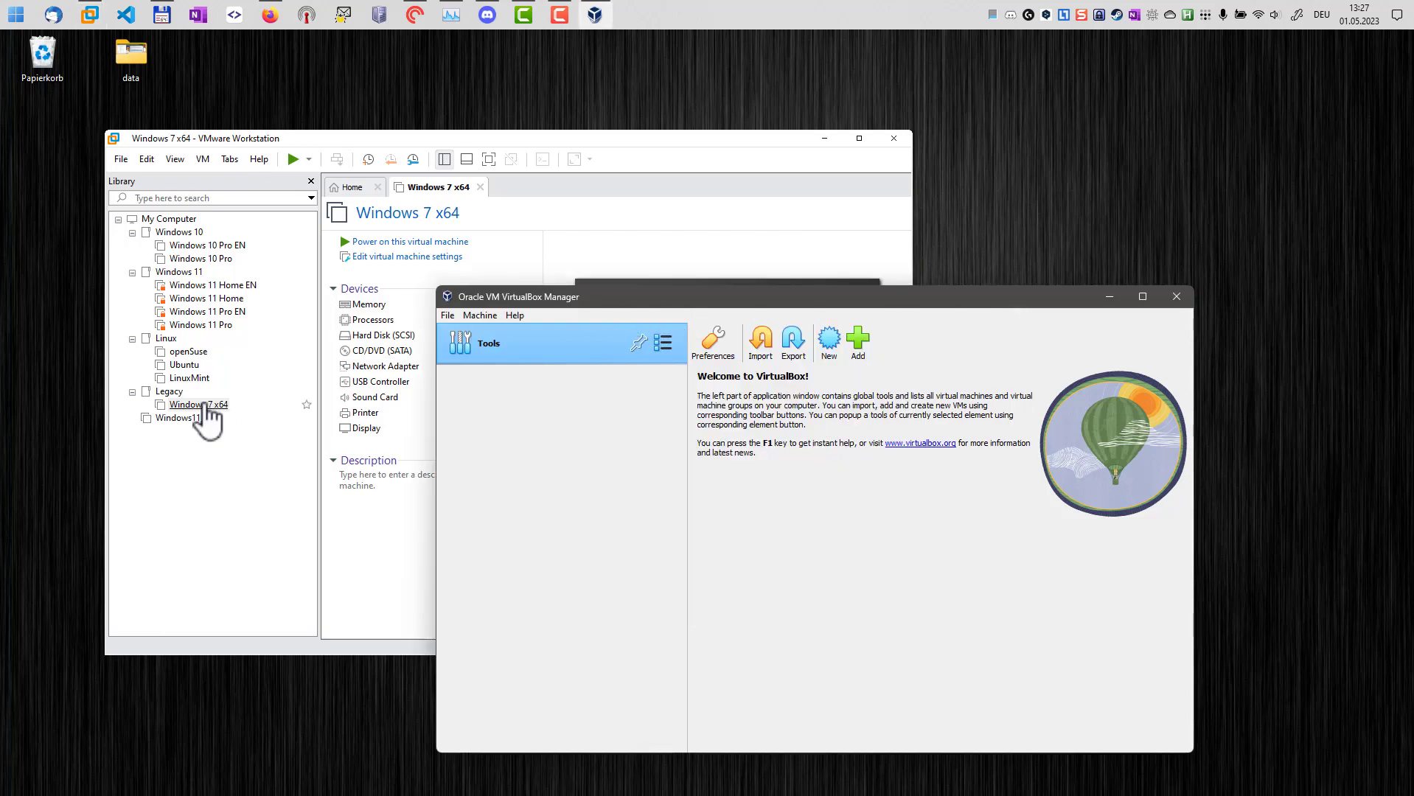
Step: Select Windows 7 x64 in the VMware library and open the File menu
left_click(197, 404)
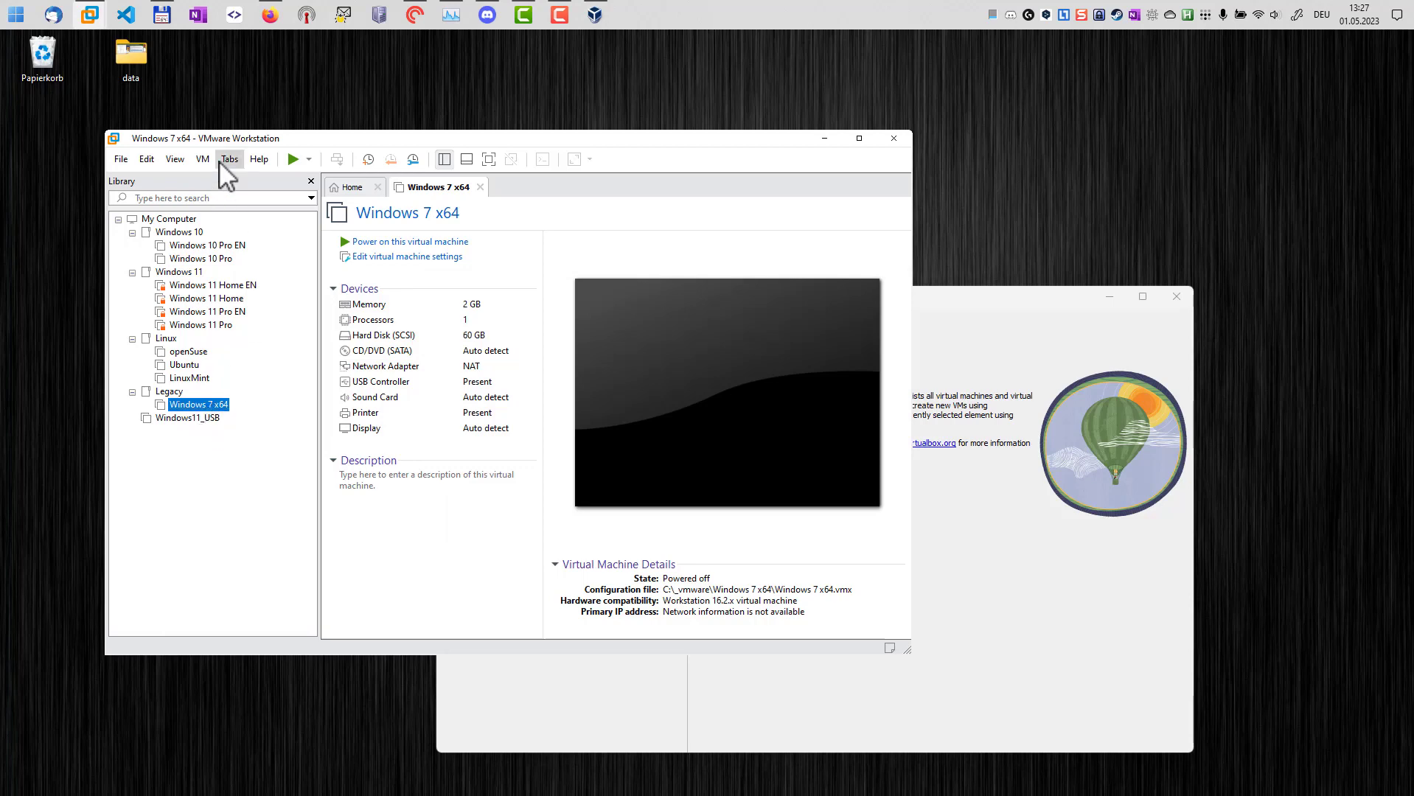
mouse_move(120, 158)
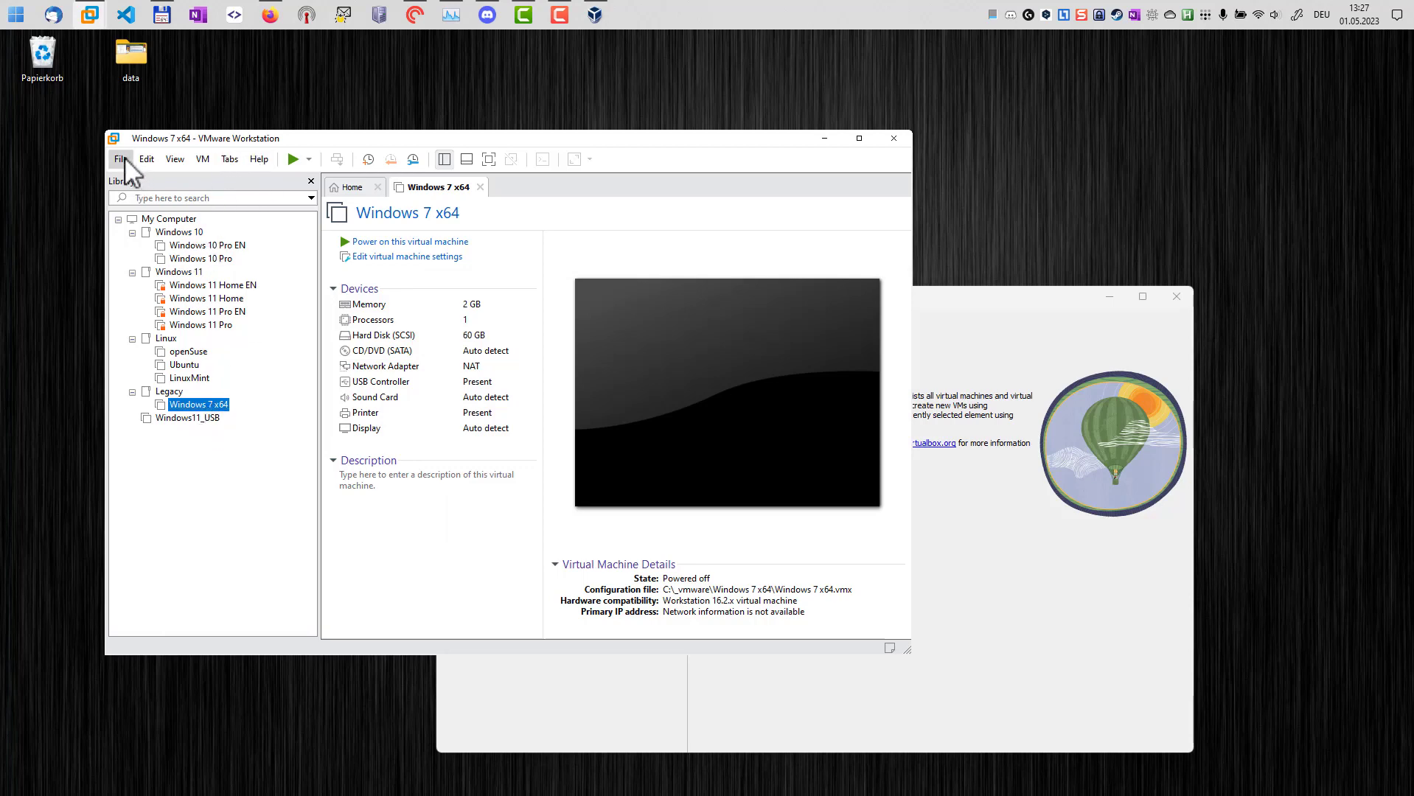
left_click(120, 159)
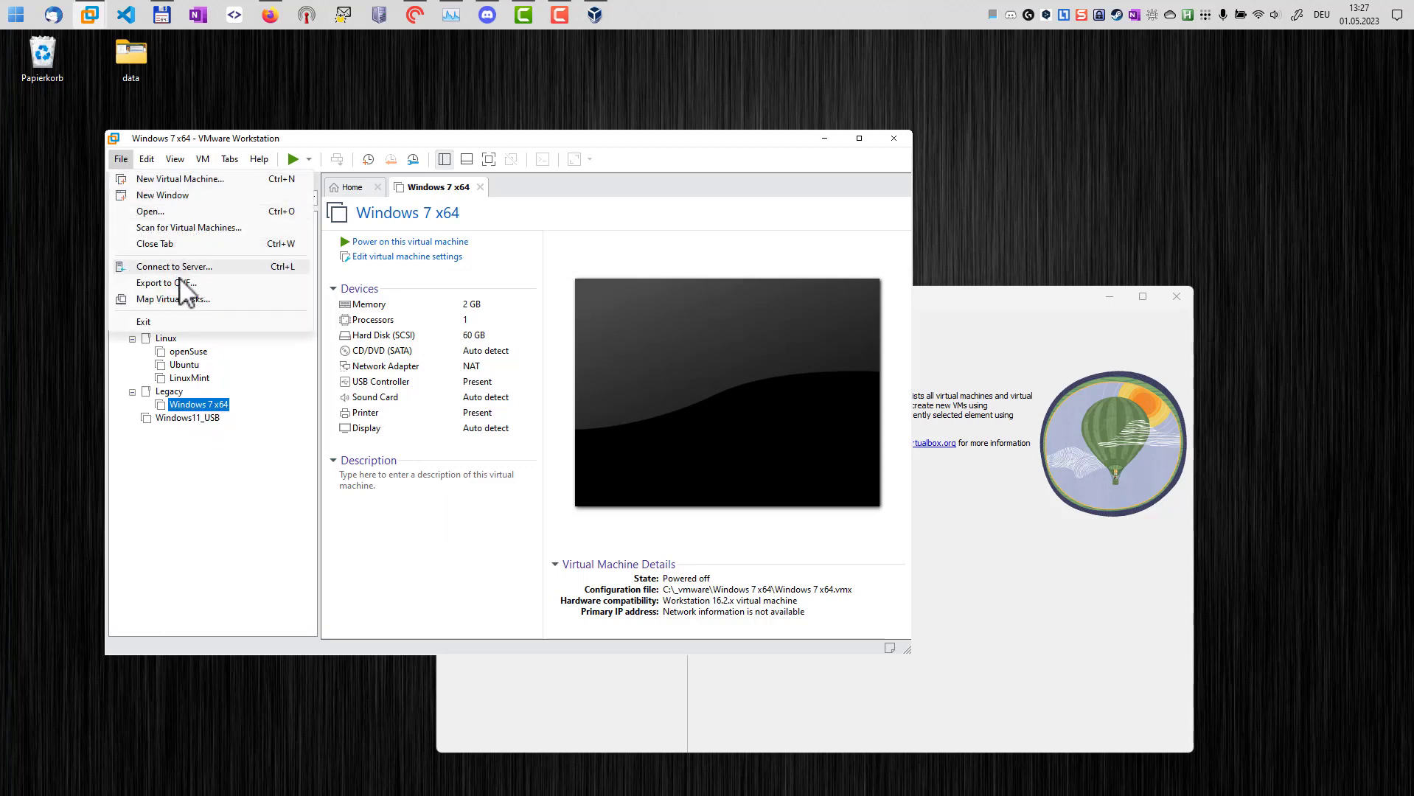
mouse_move(186, 299)
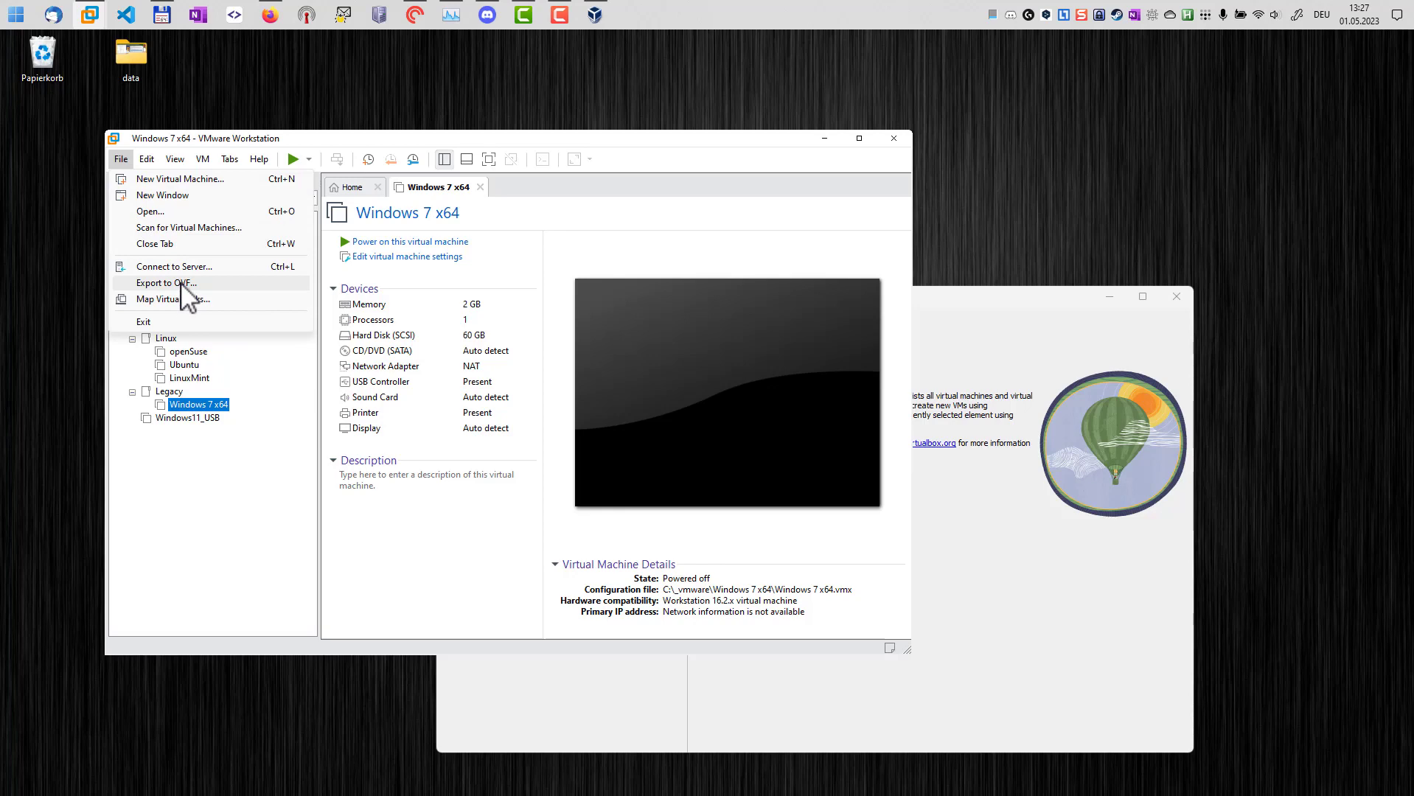
Step: Export Windows 7 x64 to OVF, saving it into C:\_vm
left_click(165, 282)
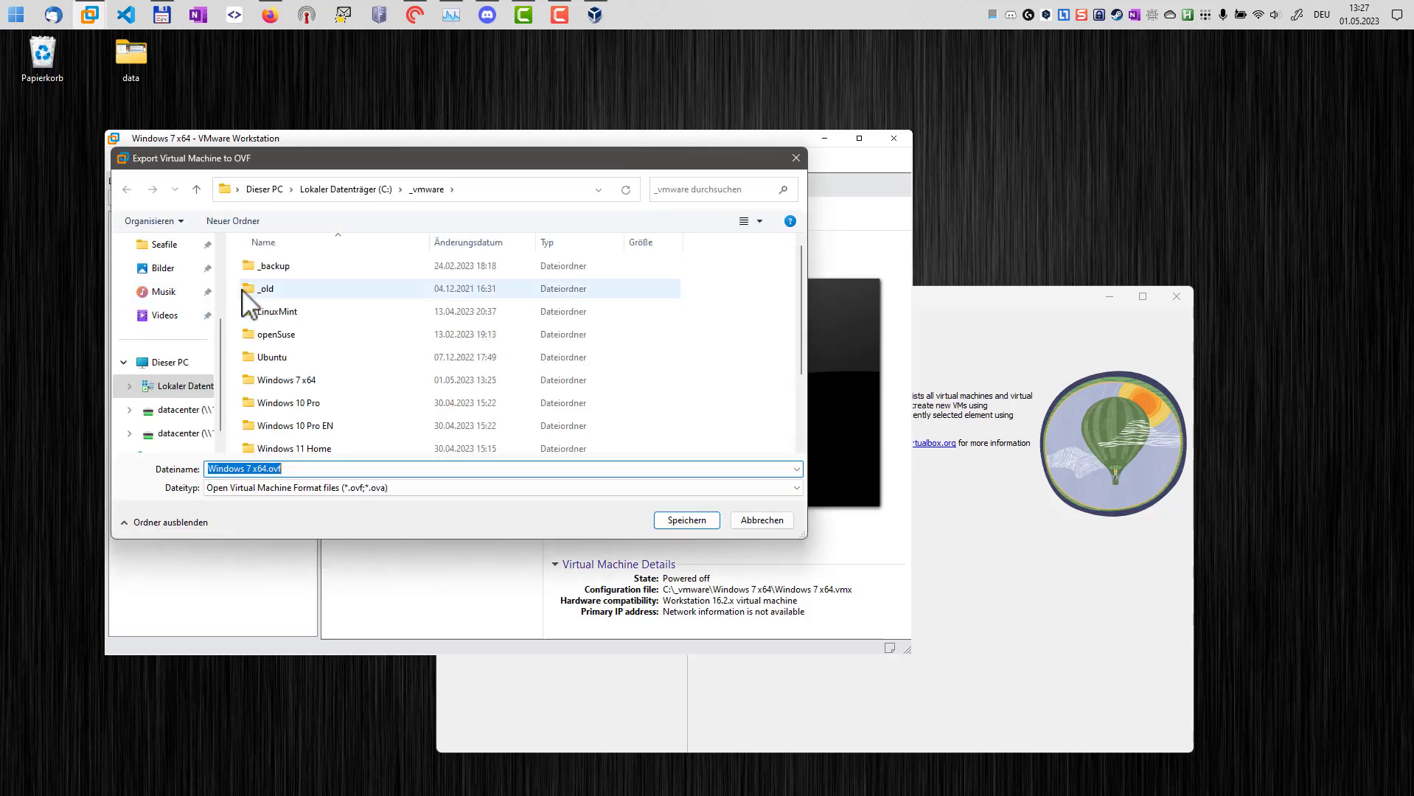
mouse_move(264, 288)
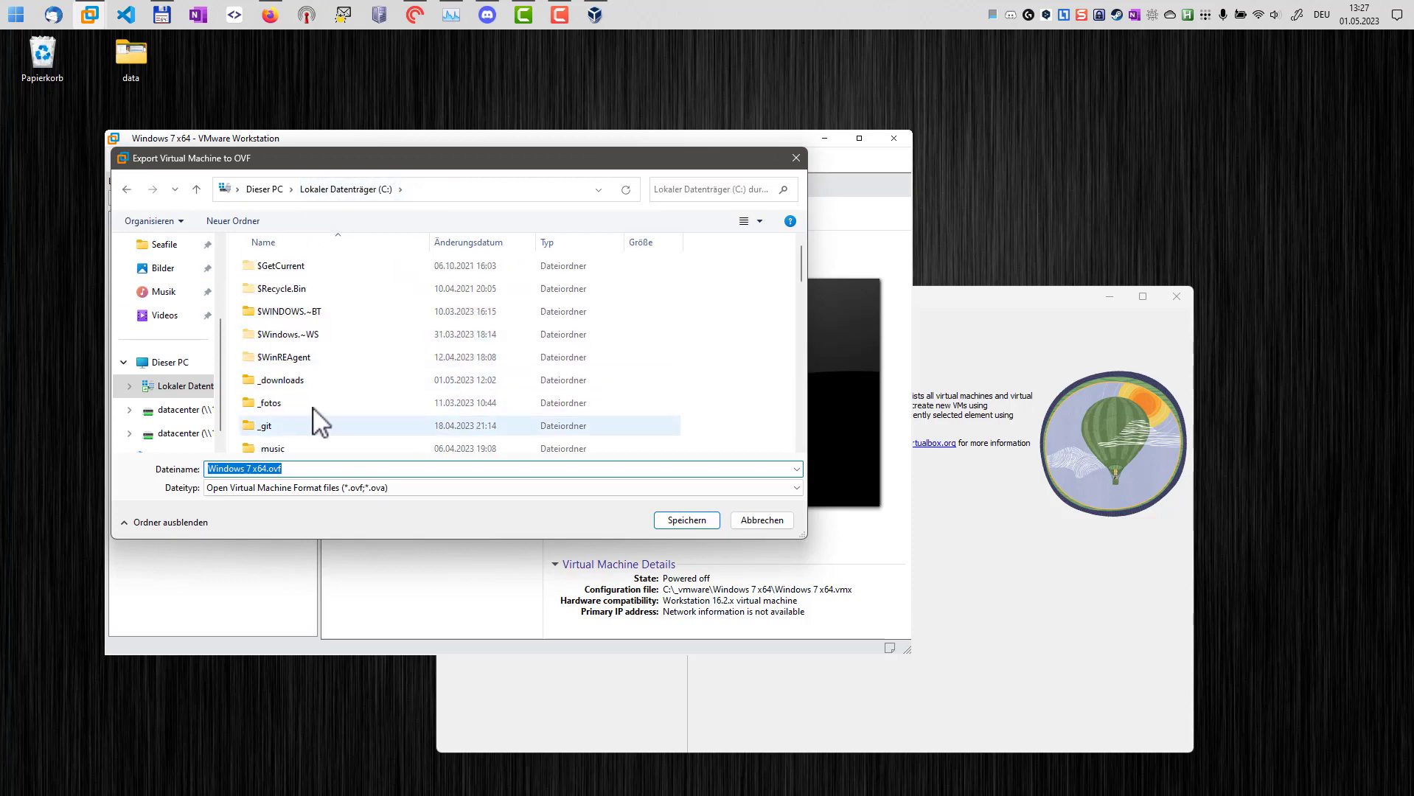
left_click(261, 395)
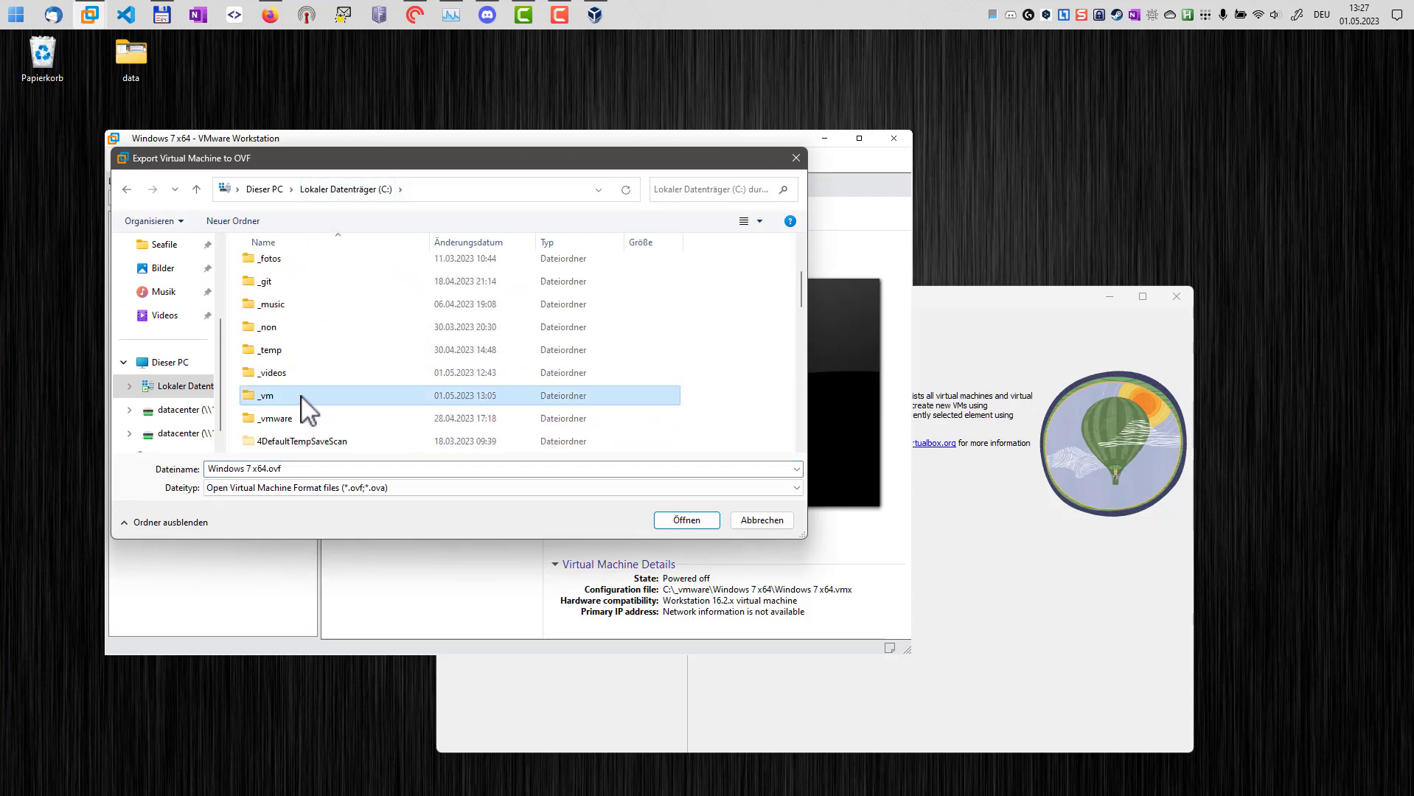
double_click(267, 395)
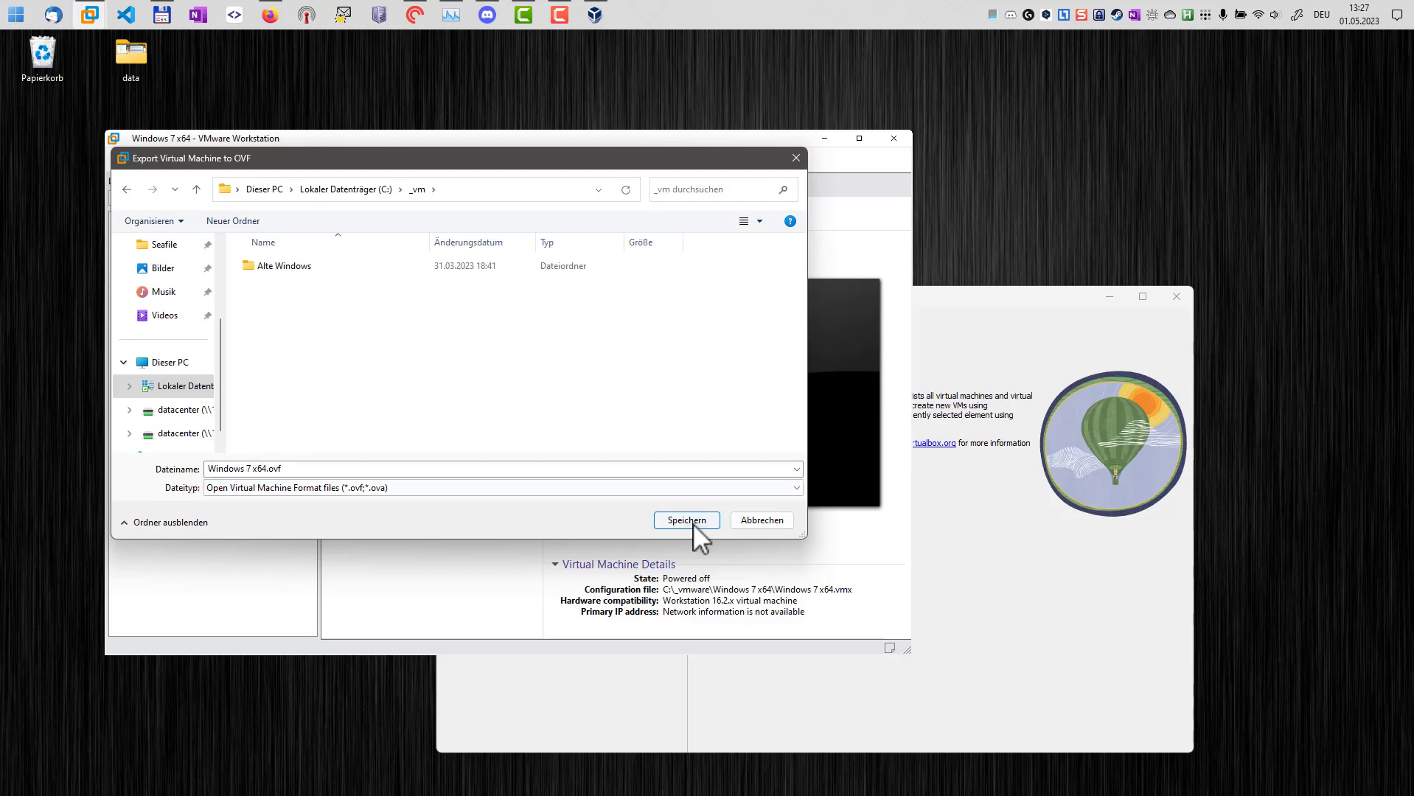
left_click(686, 520)
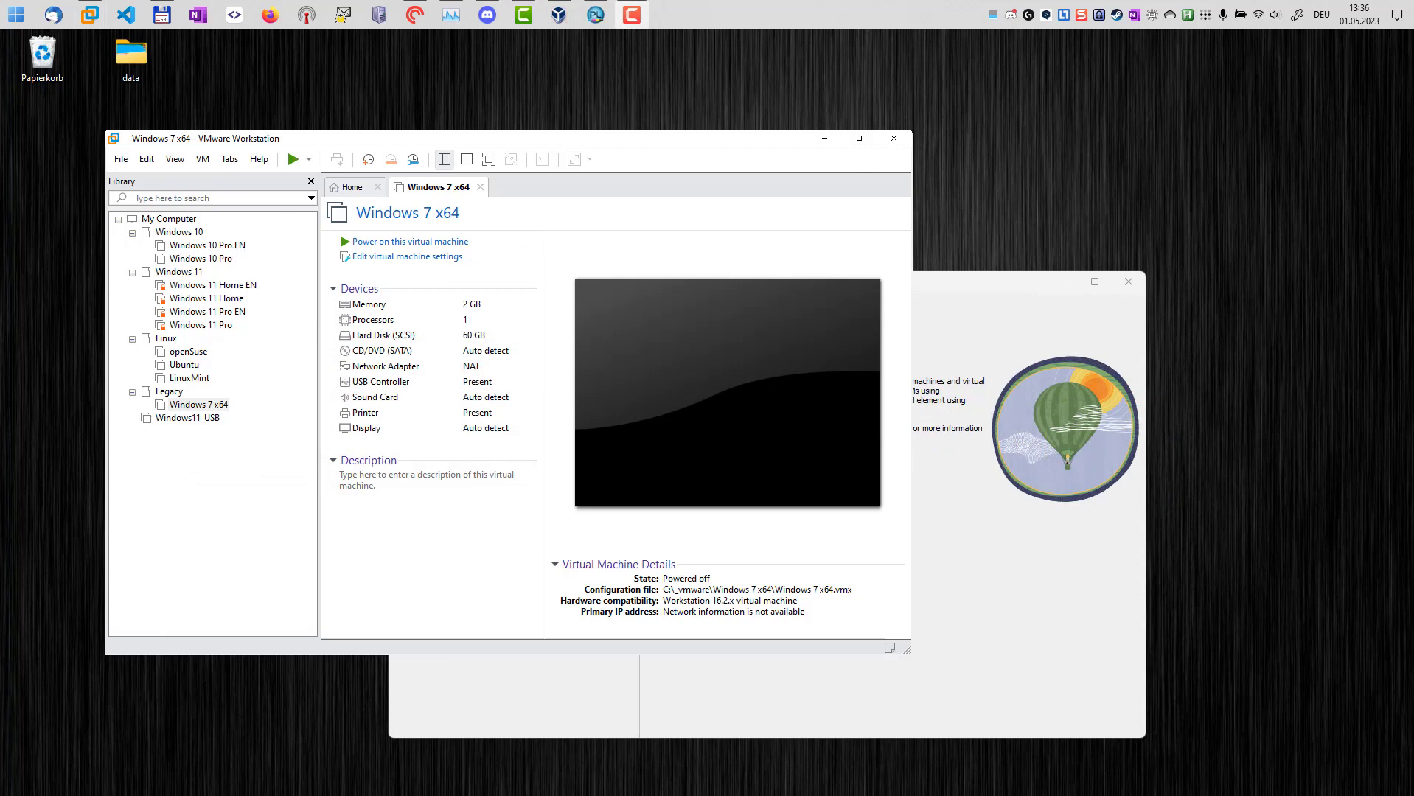
mouse_move(162, 16)
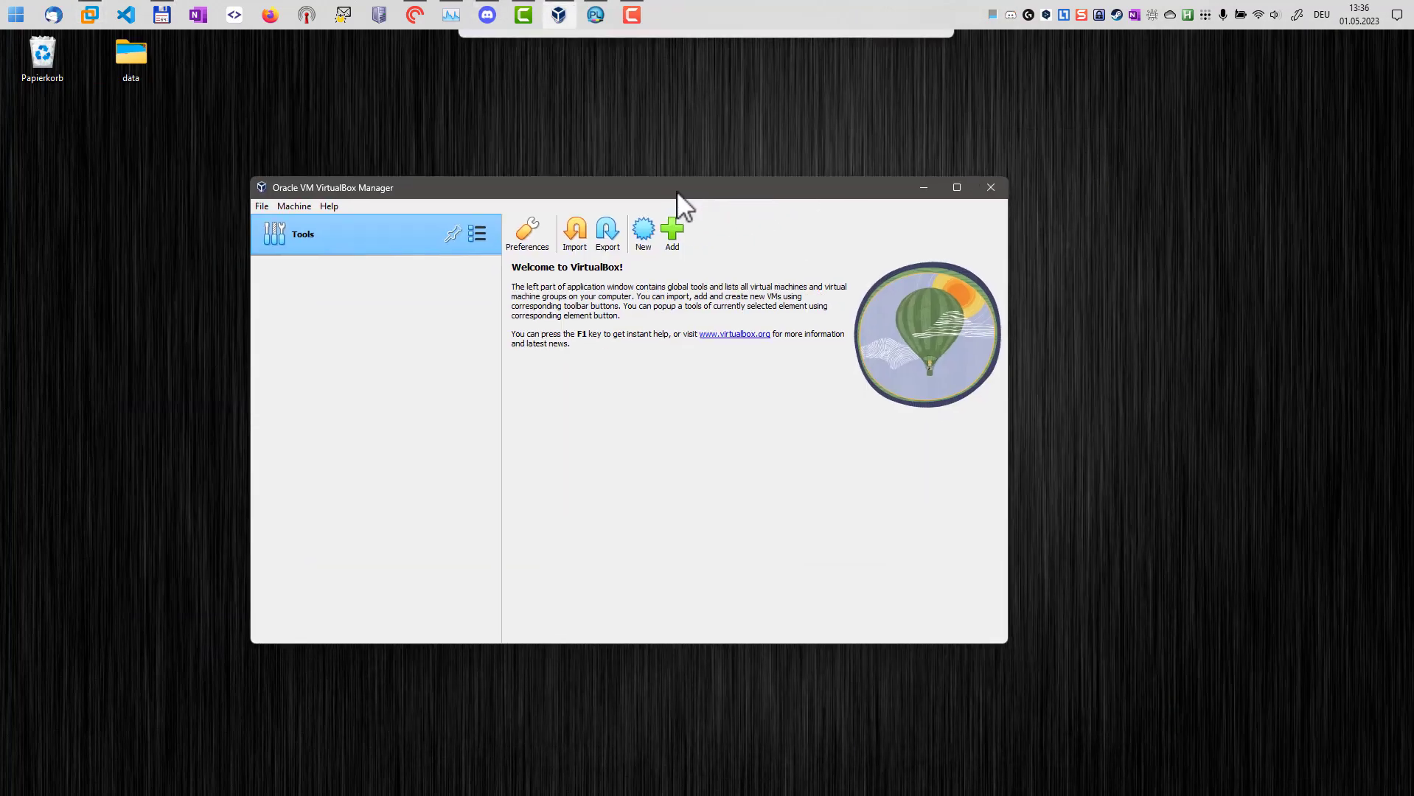
Step: Choose Windows 7 x64.ovf from C:\_vm as the appliance to import
left_click(262, 206)
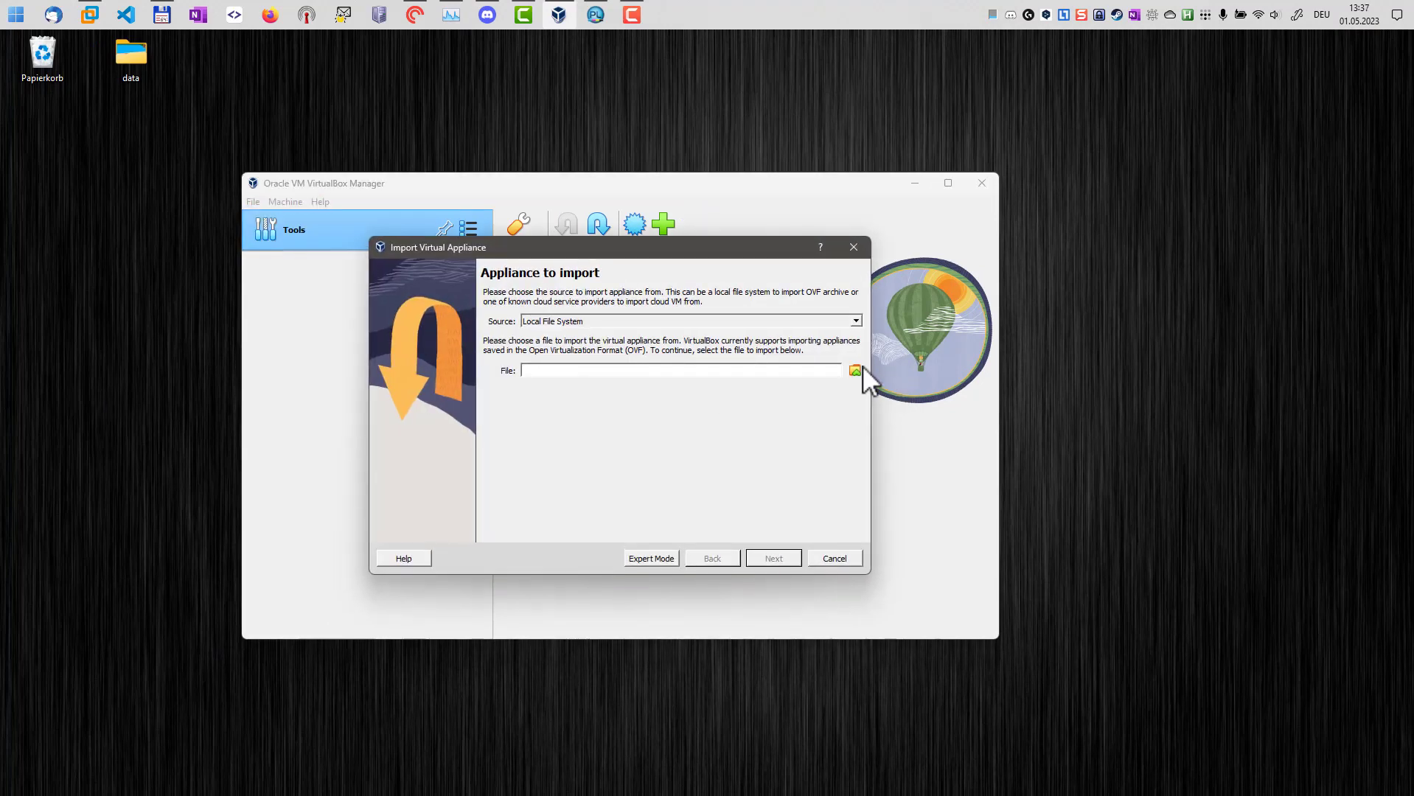
left_click(852, 371)
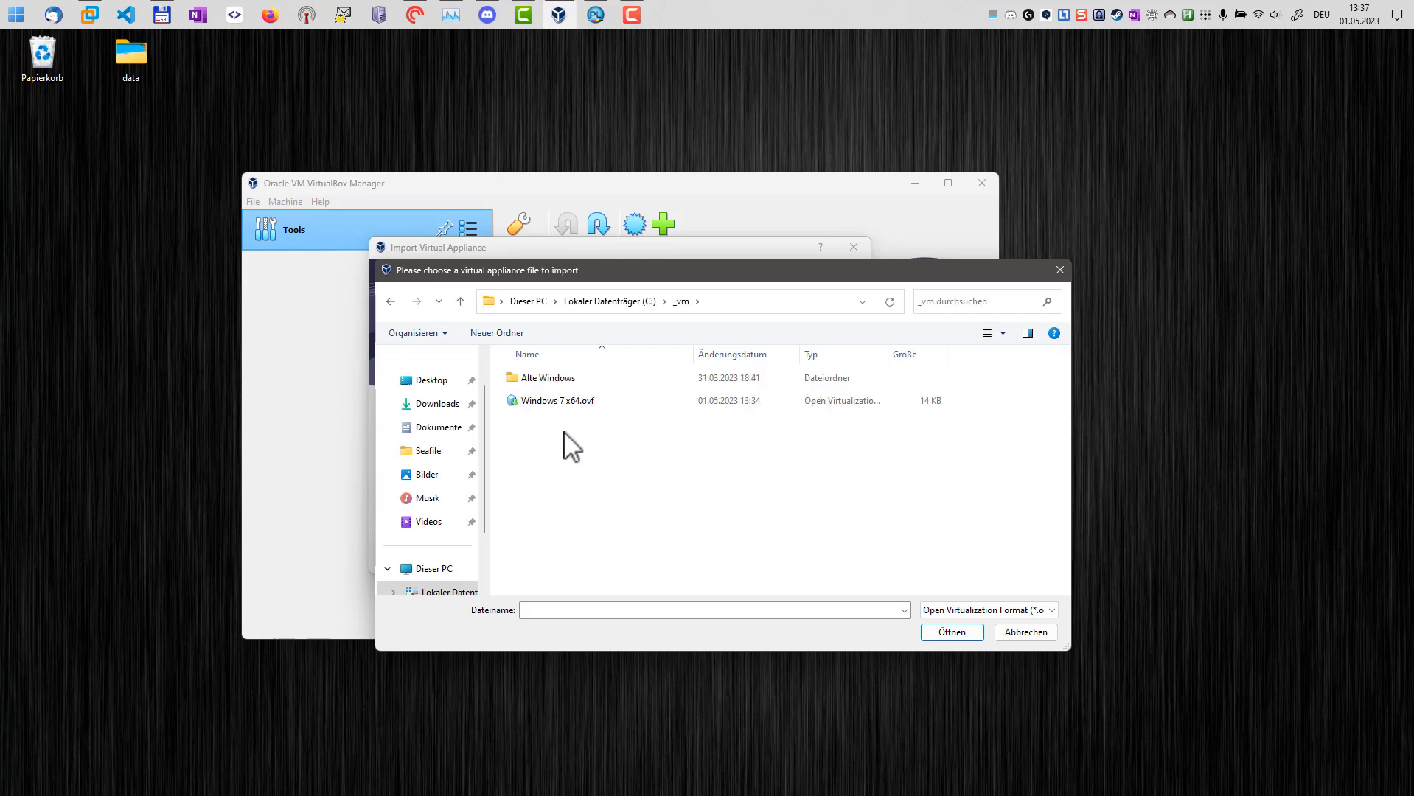
left_click(556, 400)
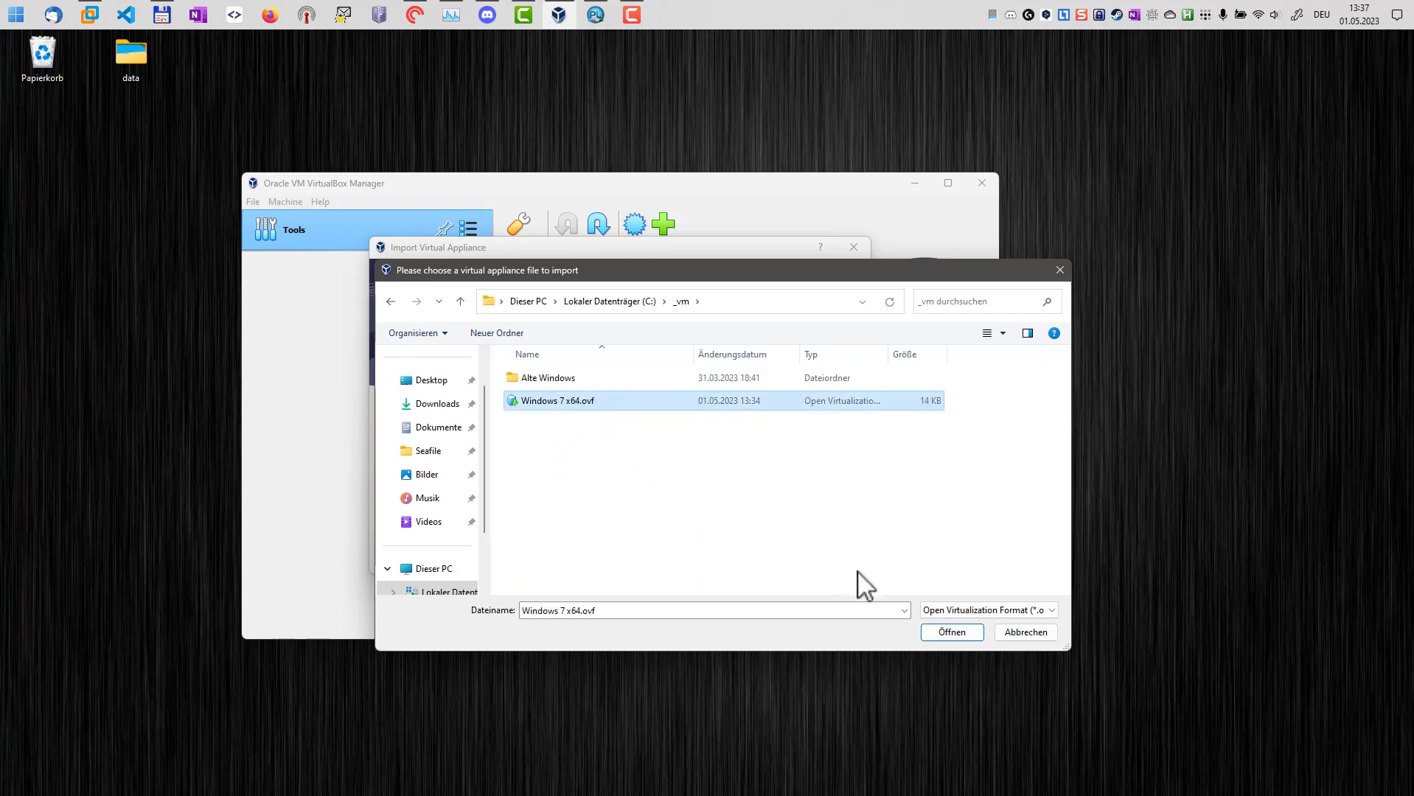
left_click(950, 632)
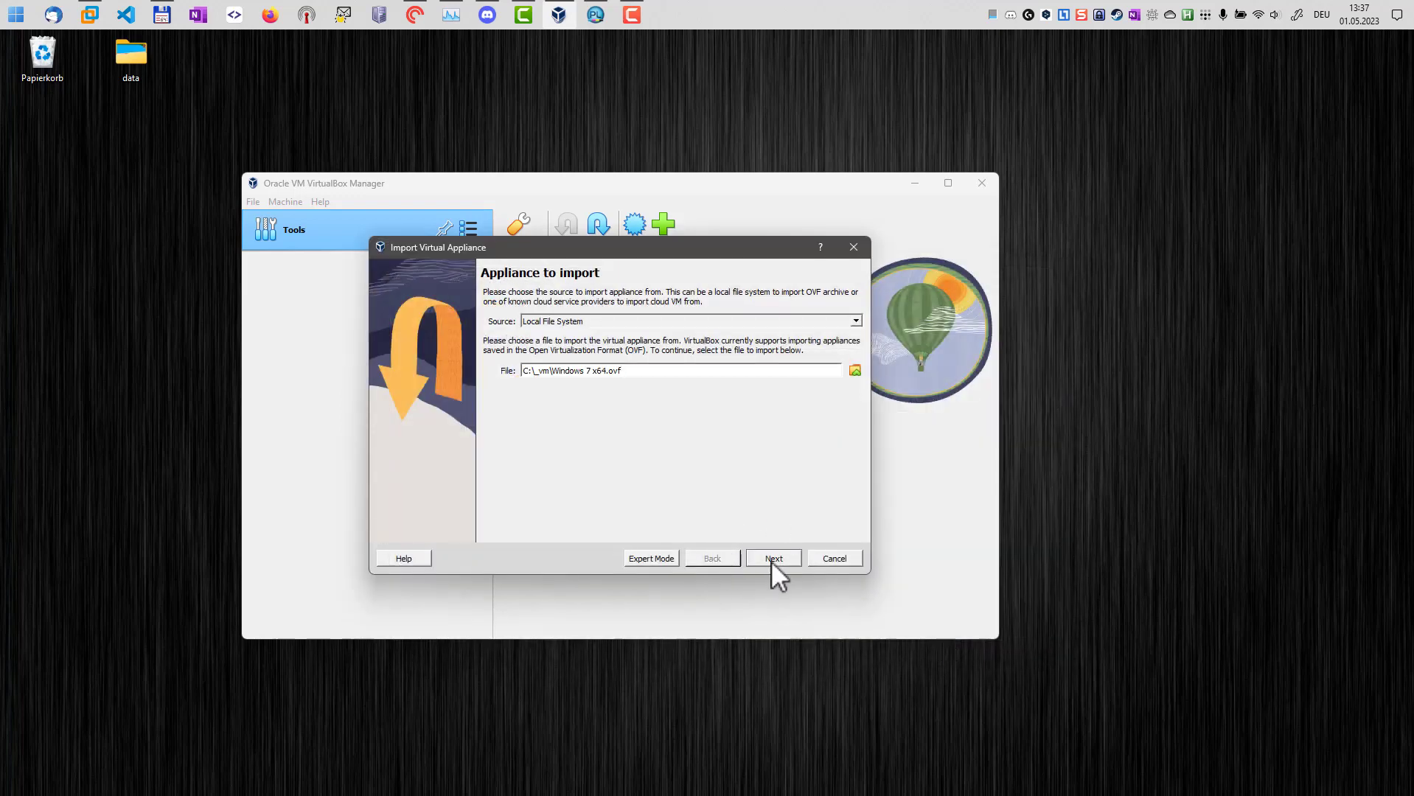
Step: Finish the import wizard with 2 CPUs, creating the powered-off machine vm
left_click(772, 558)
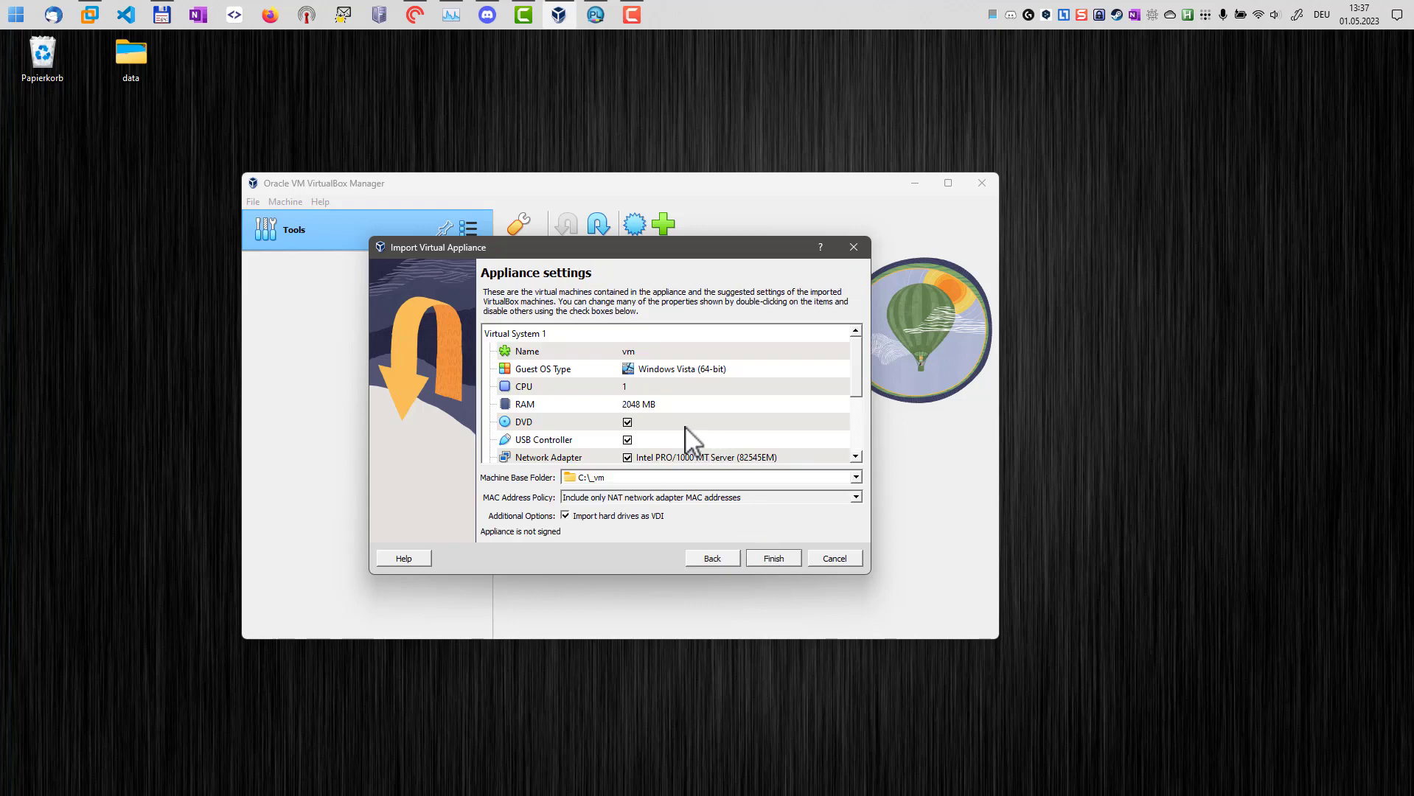
mouse_move(652, 412)
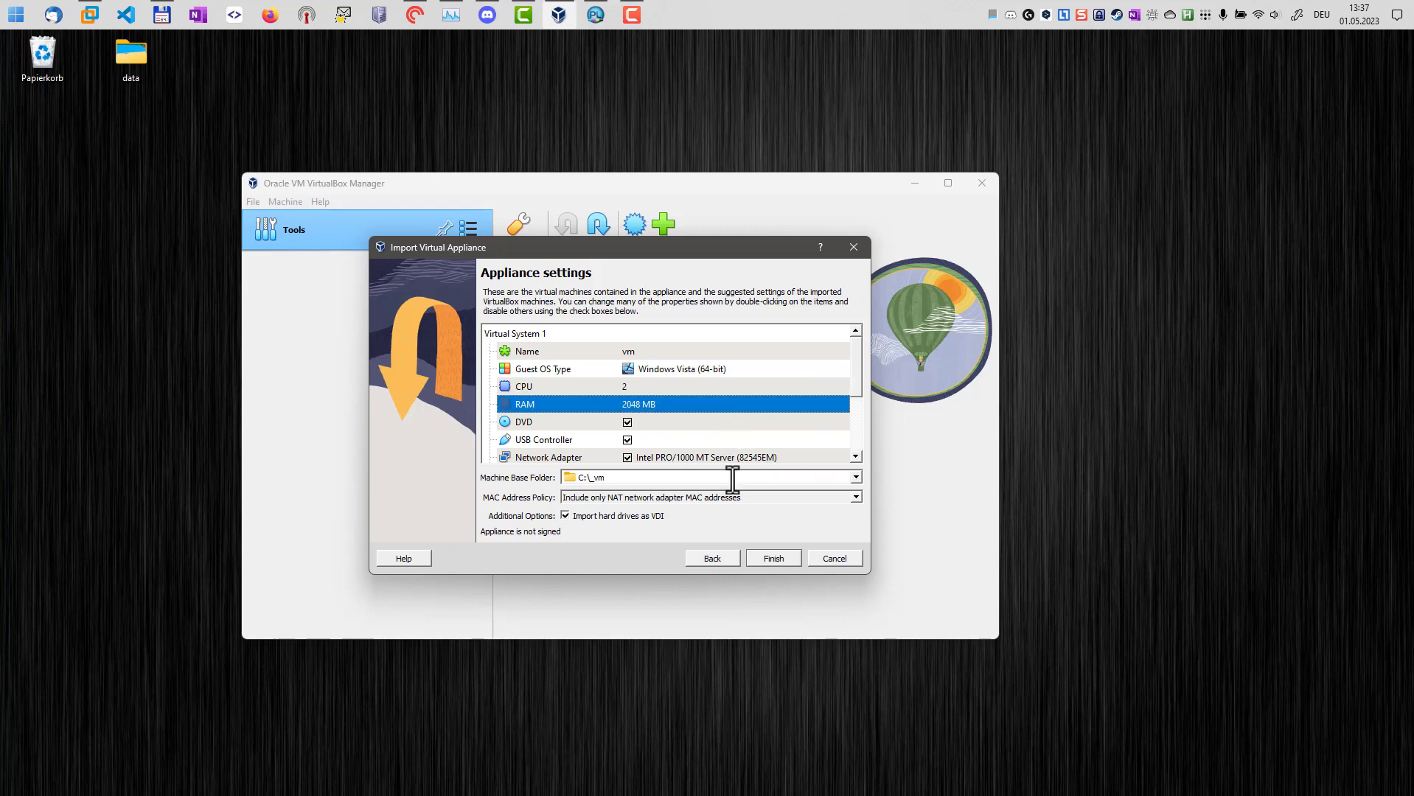
left_click(771, 558)
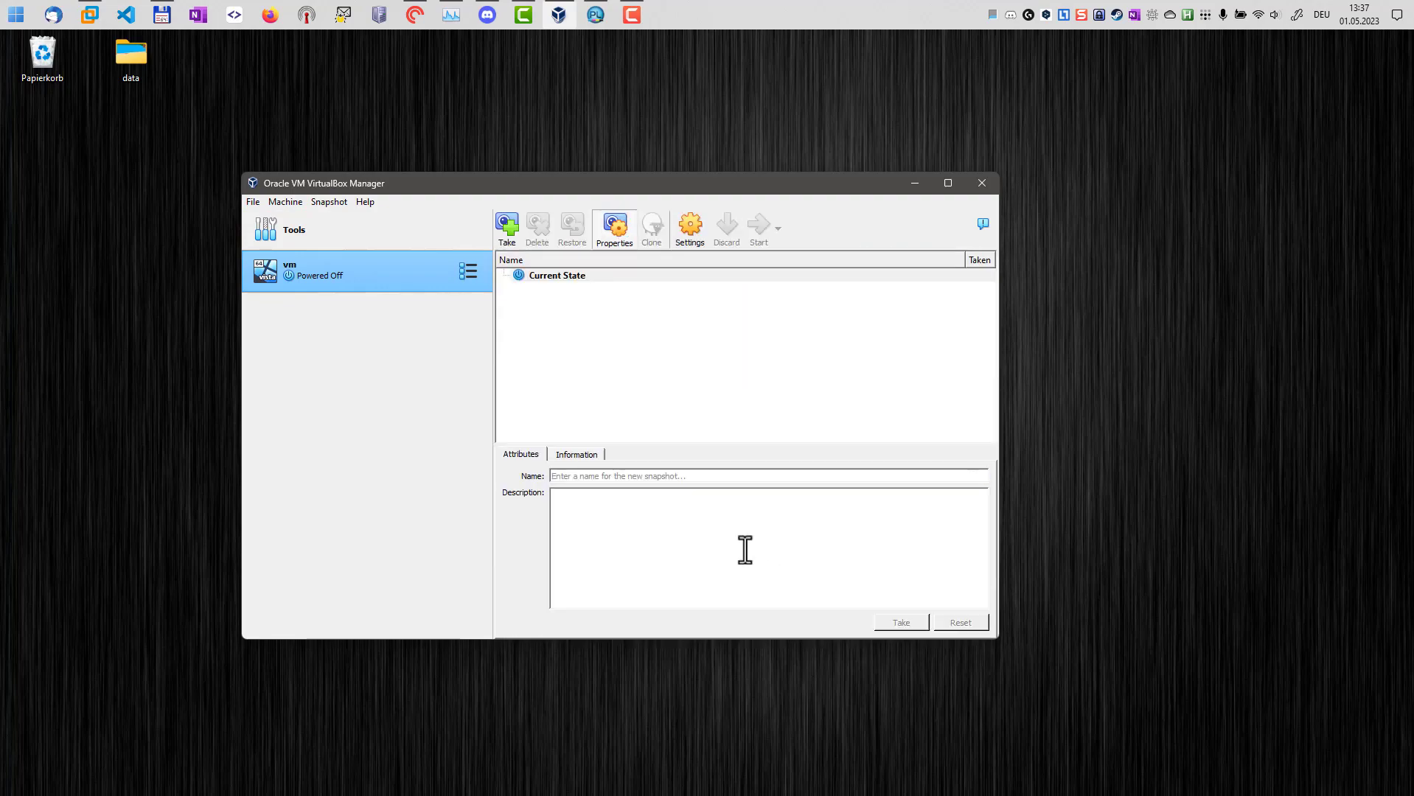
Step: Boot vm into Windows 7 and show the Devices menu's drag-and-drop options
left_click(758, 226)
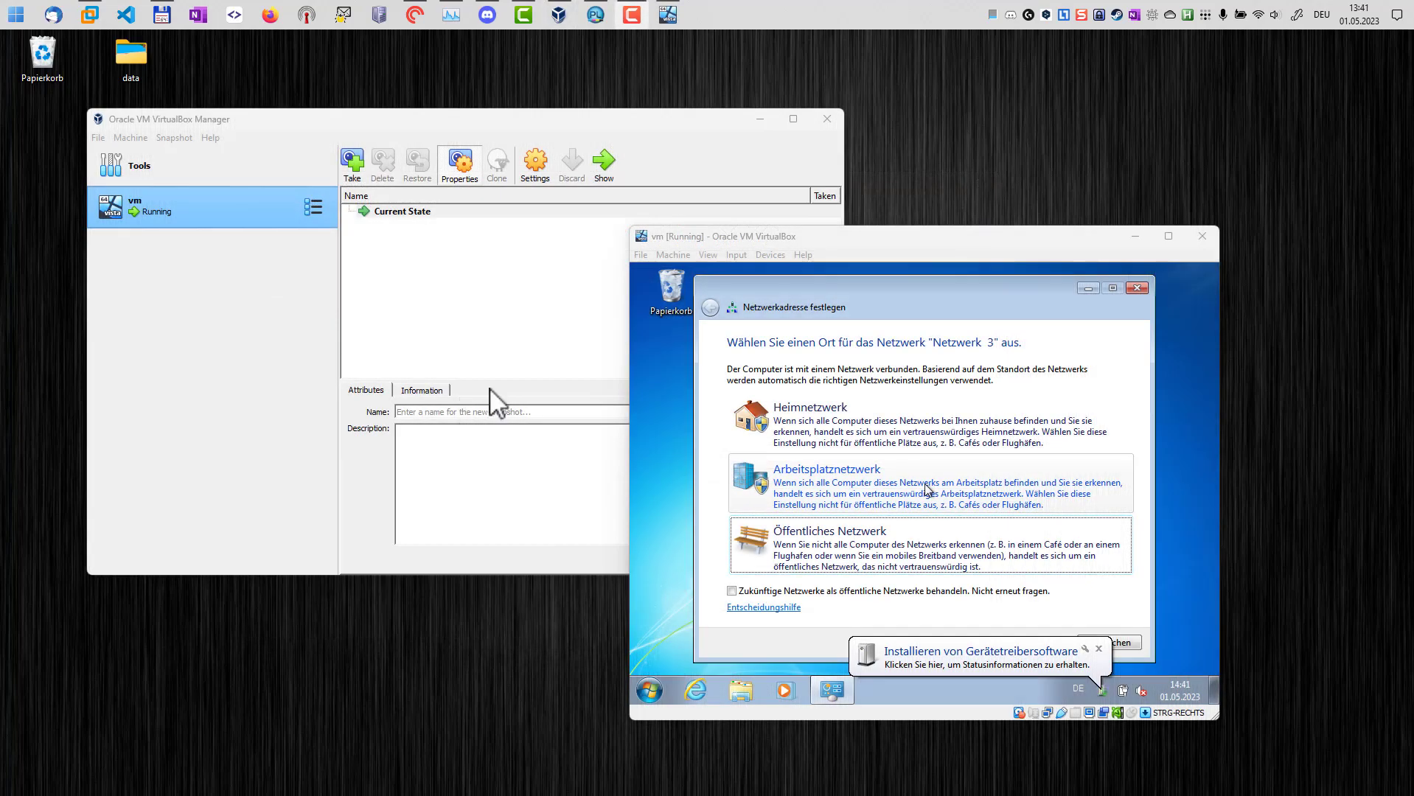
mouse_move(476, 314)
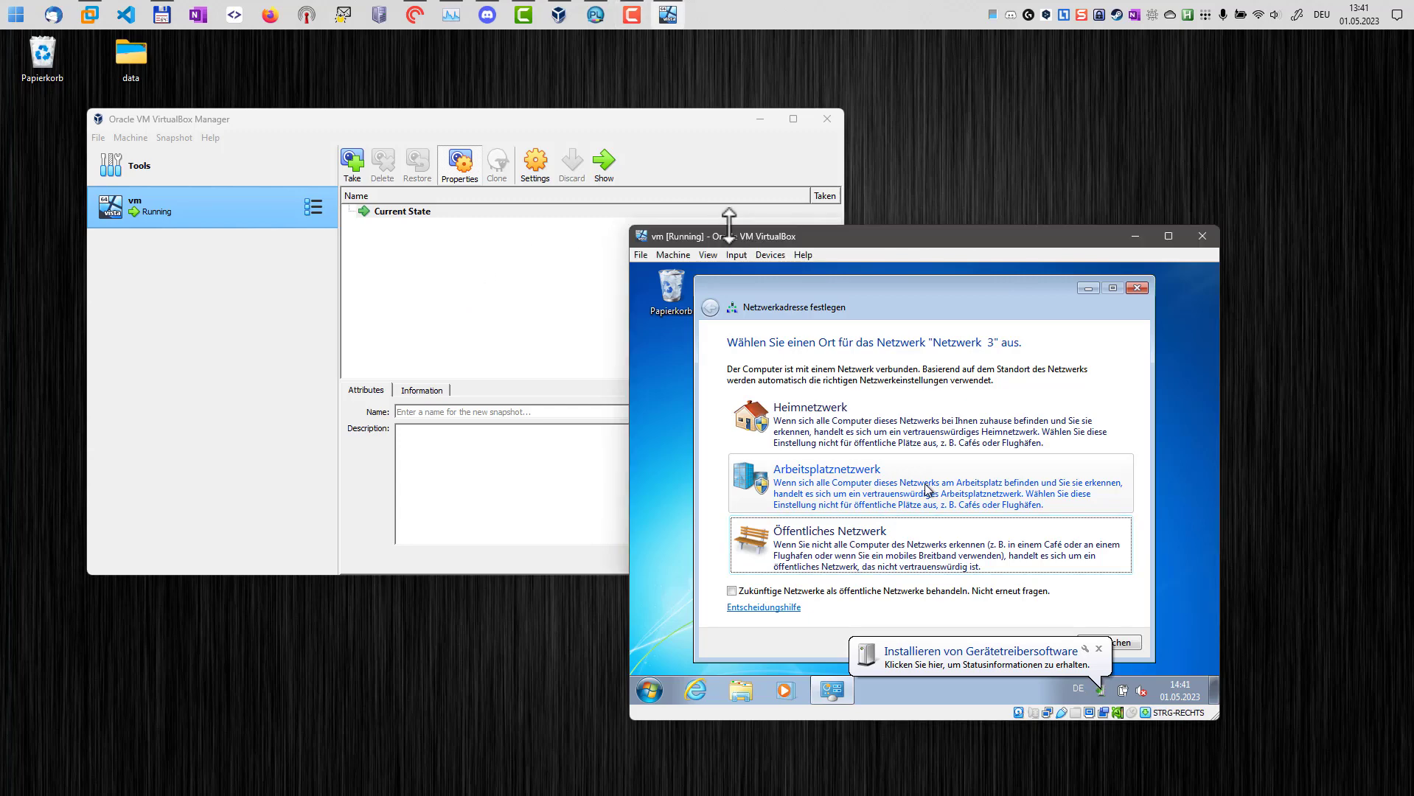
mouse_move(767, 247)
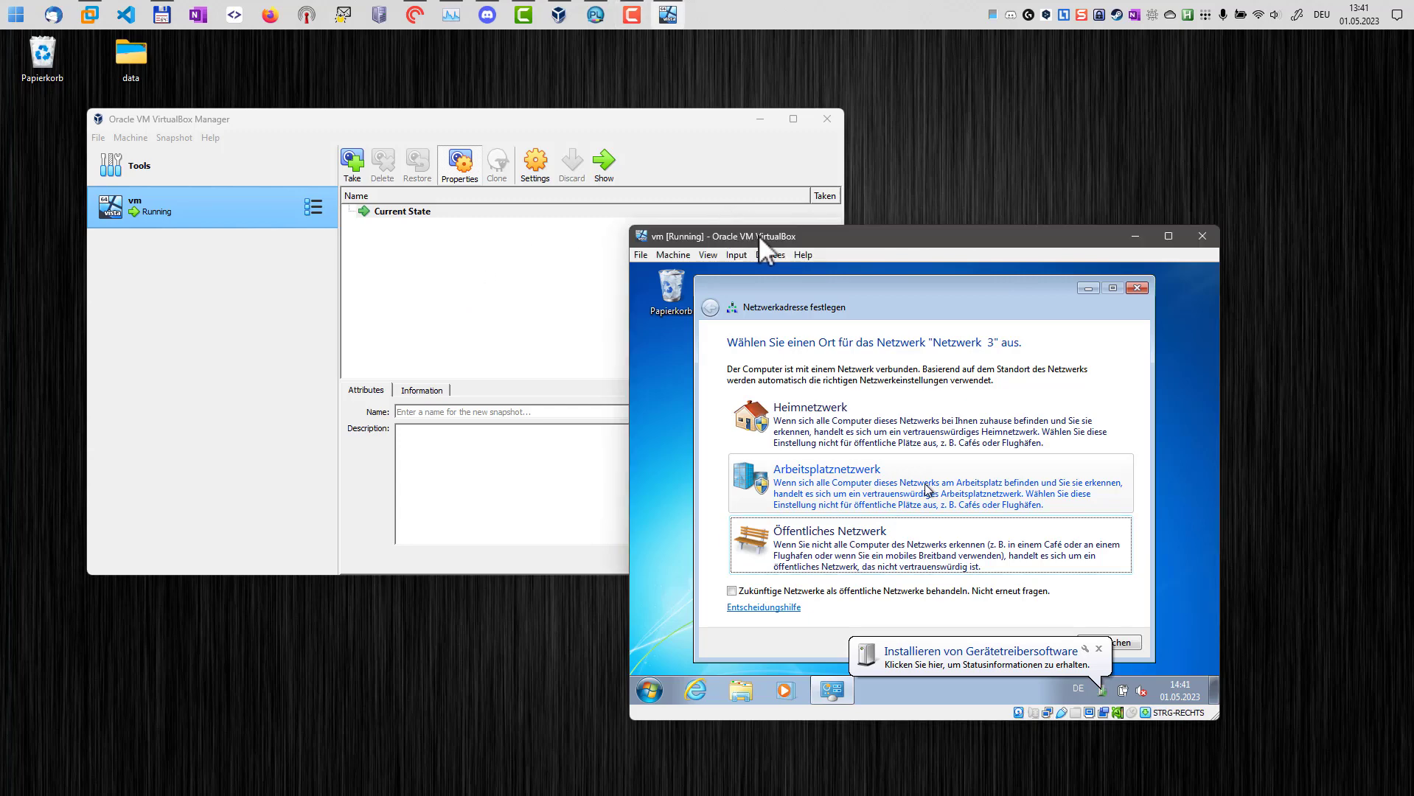
left_click(750, 217)
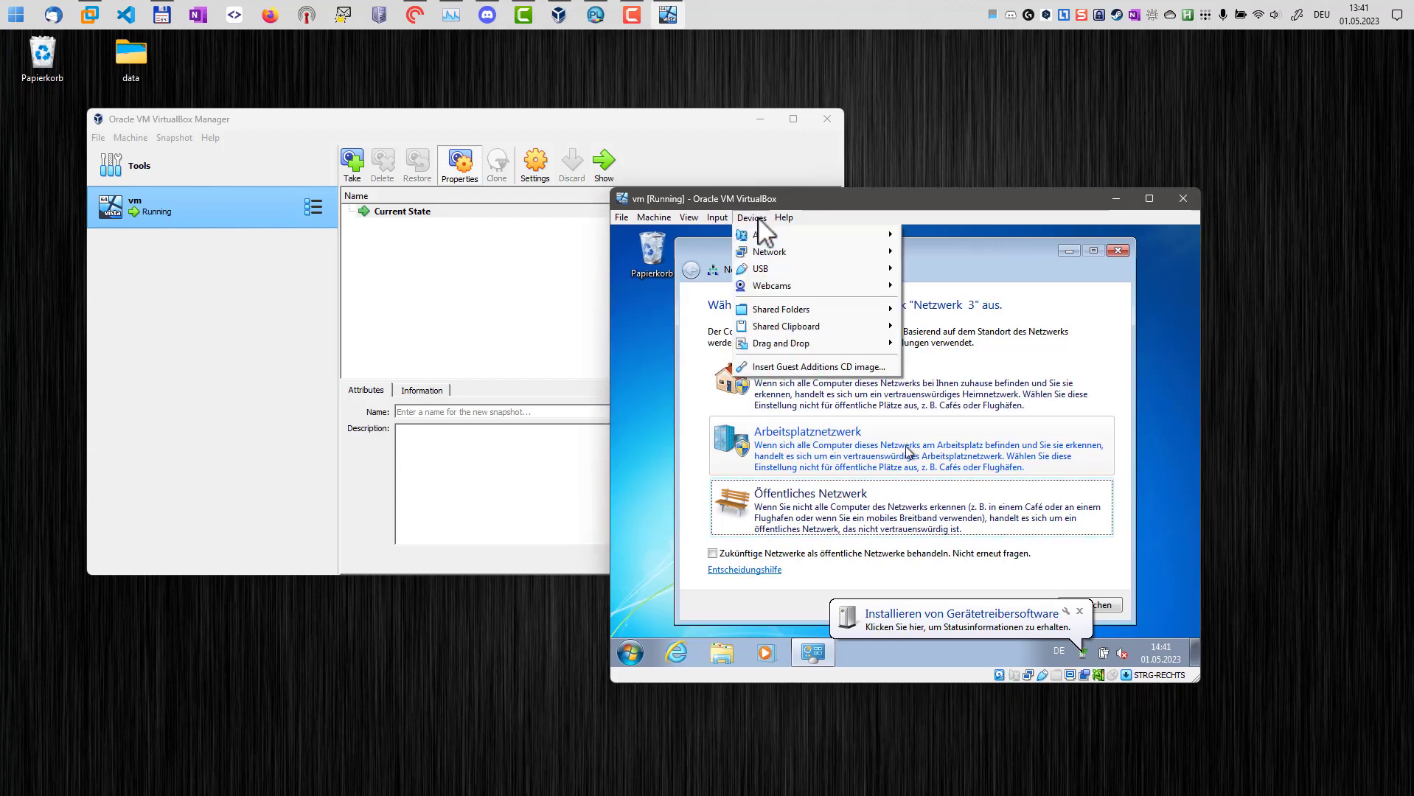
mouse_move(829, 370)
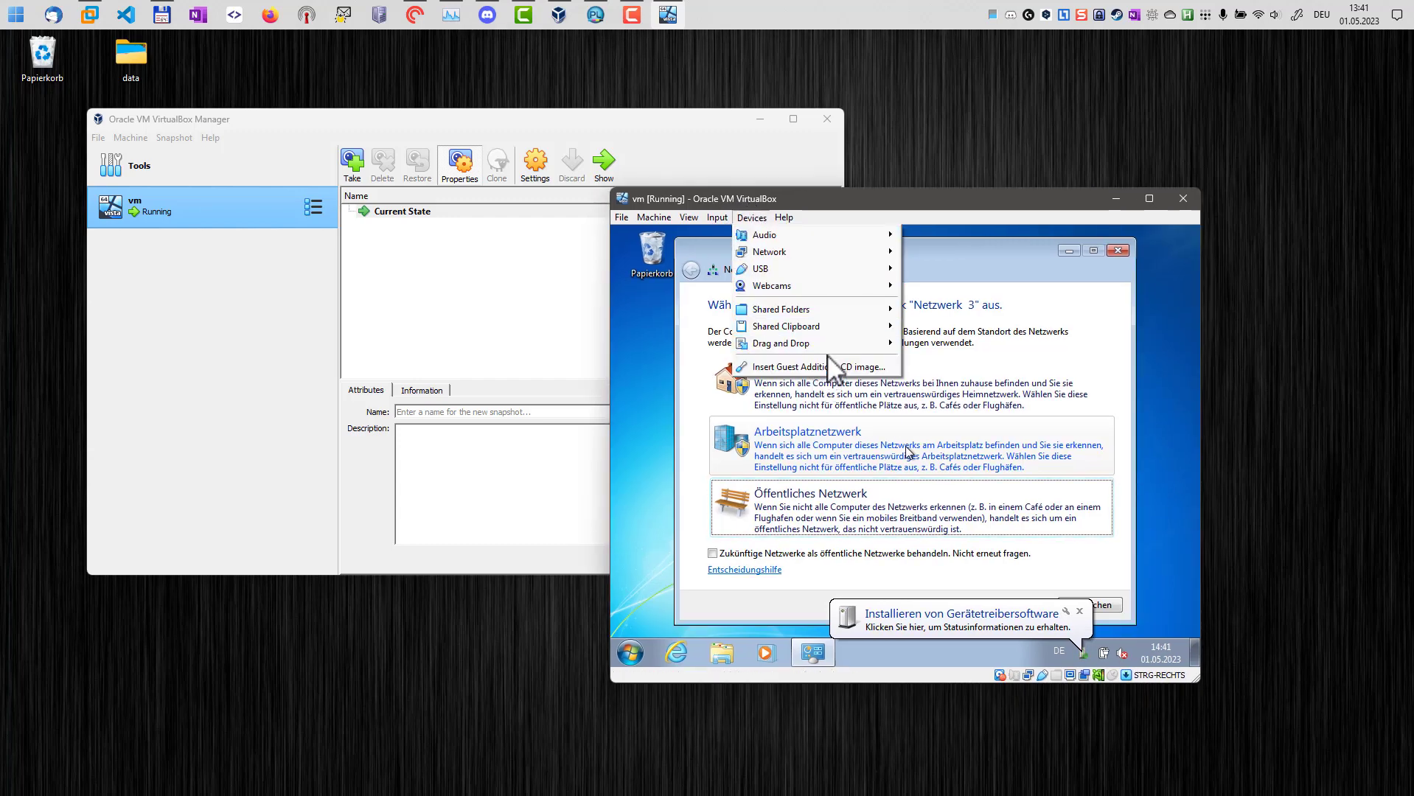
mouse_move(784, 342)
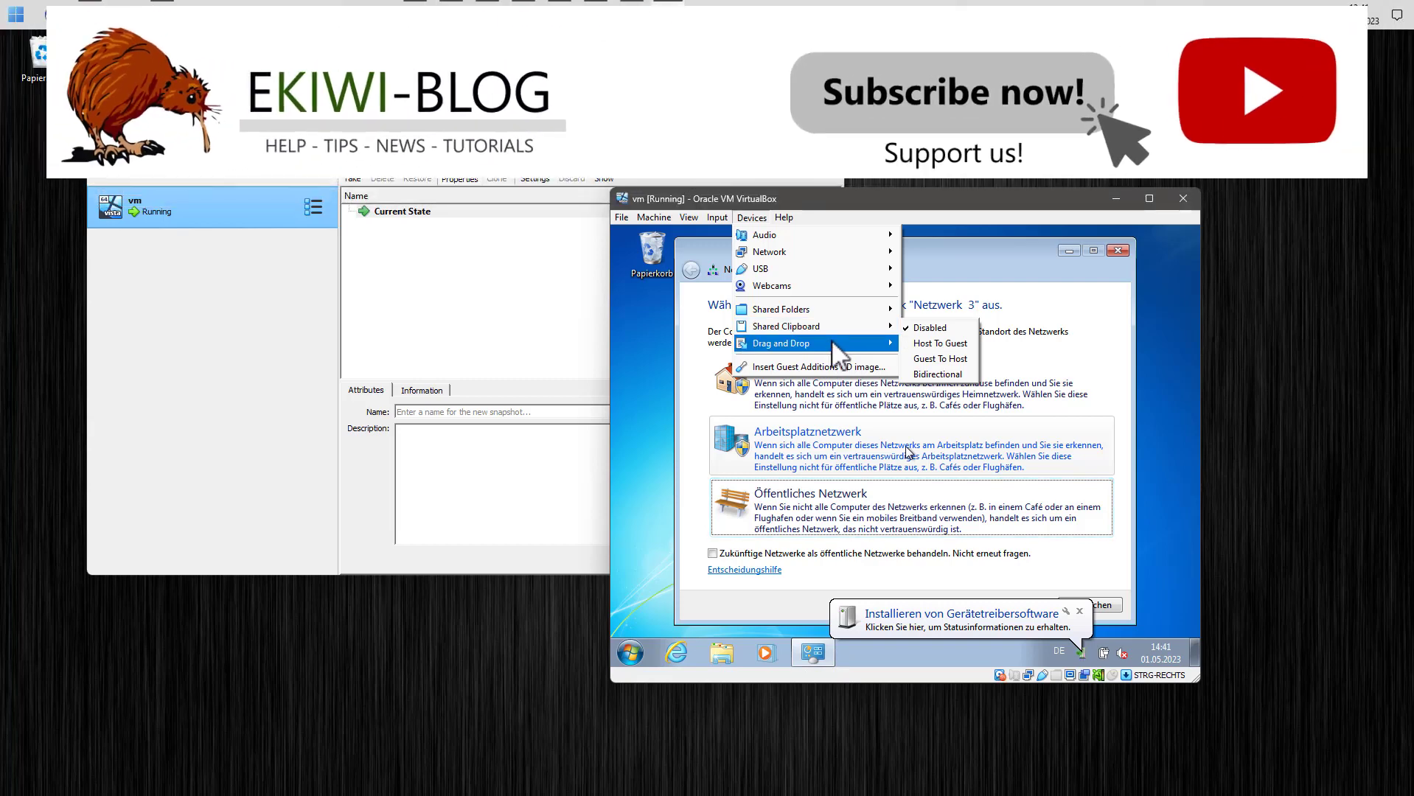